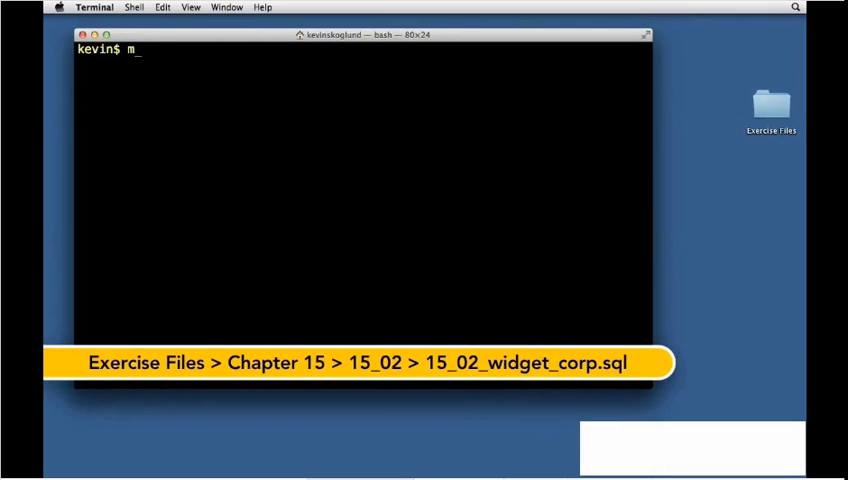
Step: Log into MySQL as widget_cms using mysql -u widget_cms -p and enter the password
{"action": "type", "text": "ysql -u widget"}
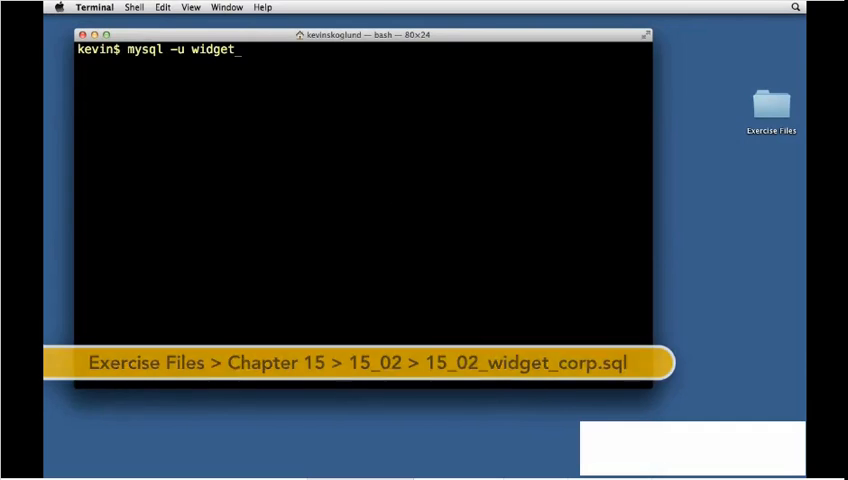
{"action": "type", "text": "cms"}
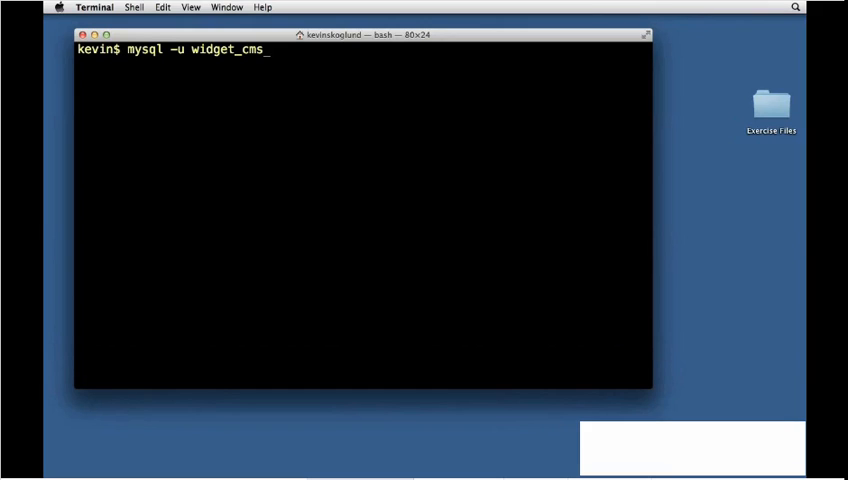
{"action": "type", "text": "-"}
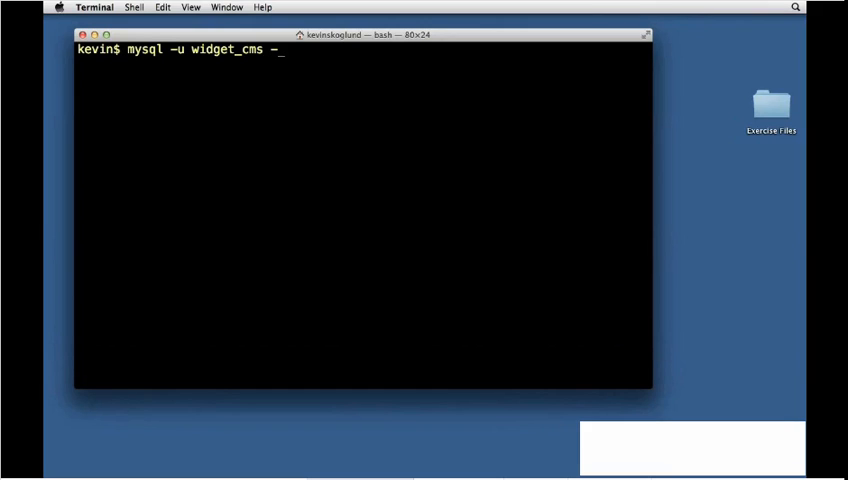
{"action": "type", "text": "p"}
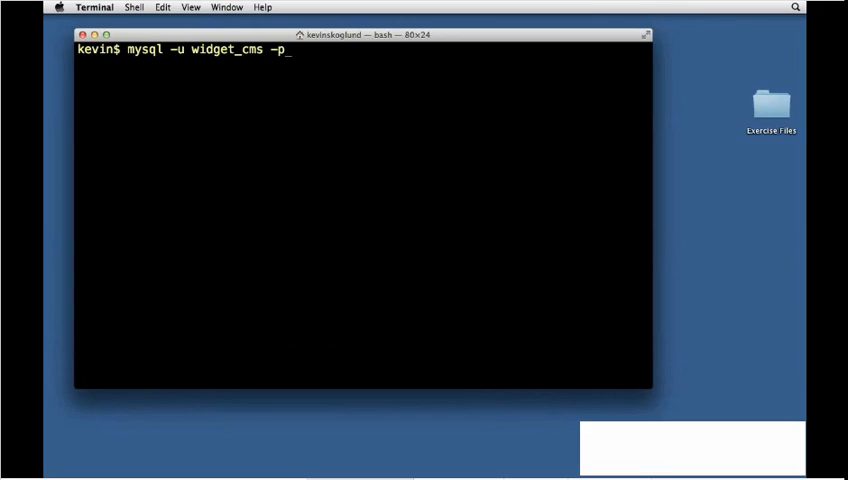
{"action": "type", "text": "widget"}
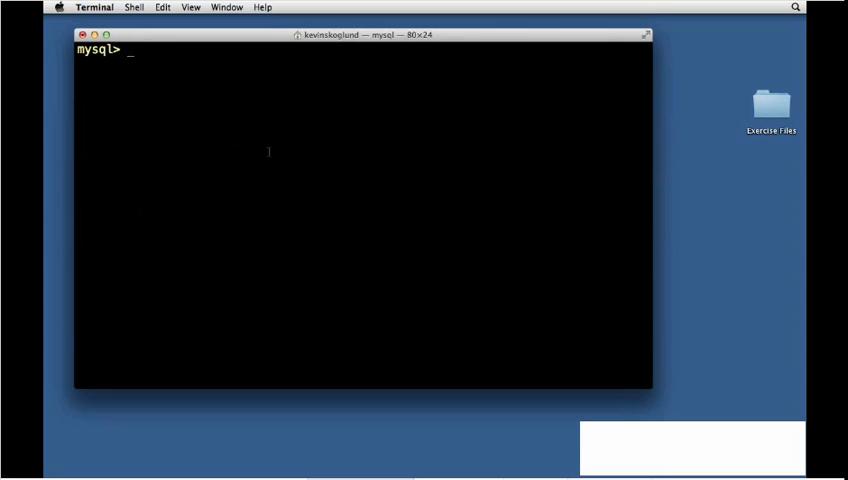
Step: Begin CREATE TABLE admins with an INT(11) NOT NULL AUTO_INCREMENT id column
{"action": "type", "text": "CREATE TAB"}
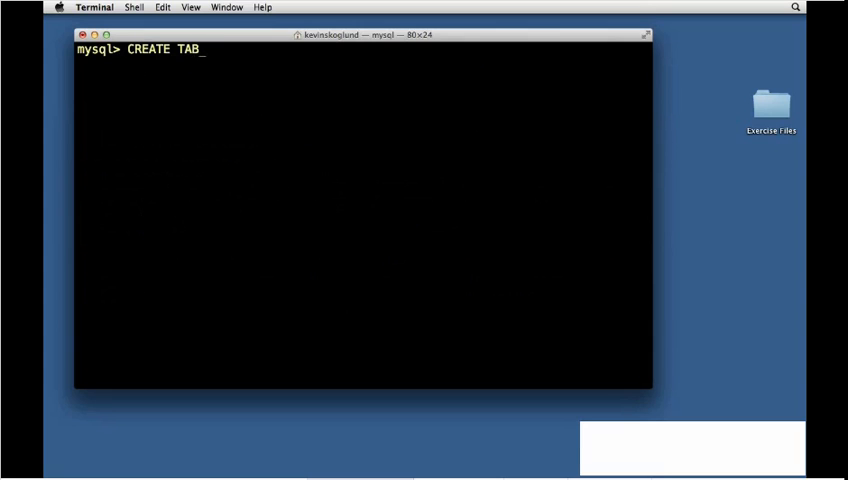
{"action": "type", "text": "LE admins"}
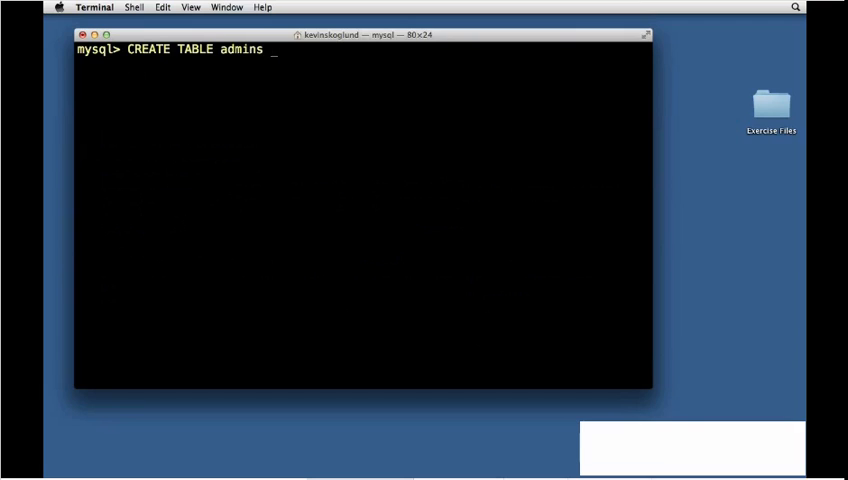
{"action": "type", "text": "("}
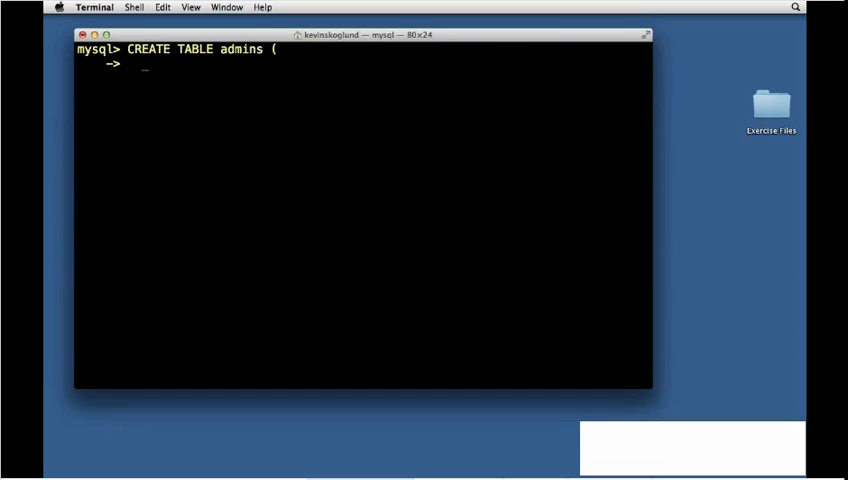
{"action": "type", "text": "id INT"}
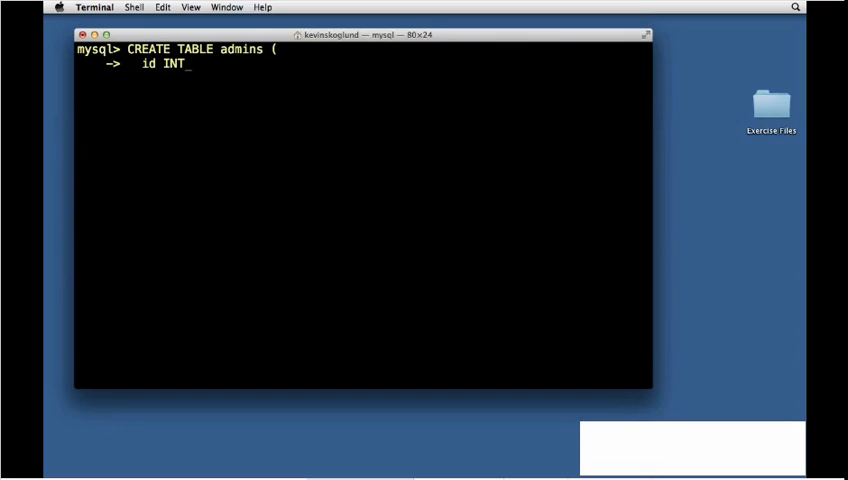
{"action": "type", "text": "(11)"}
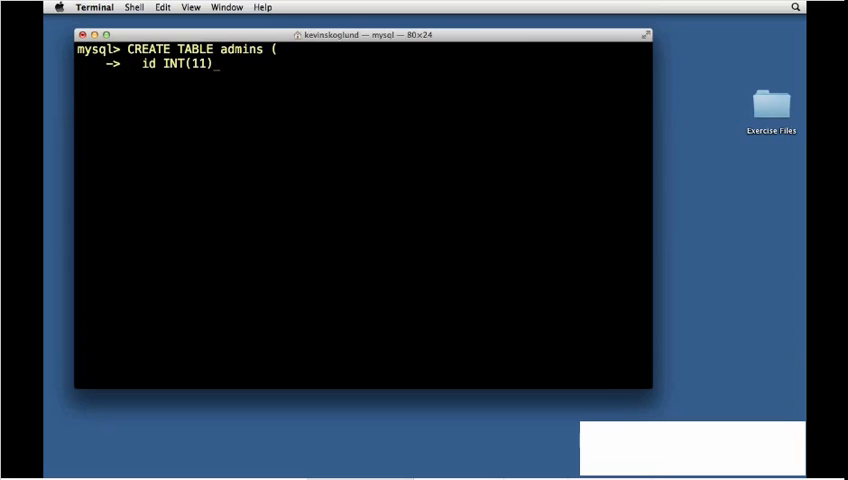
{"action": "type", "text": "NOT NULL"}
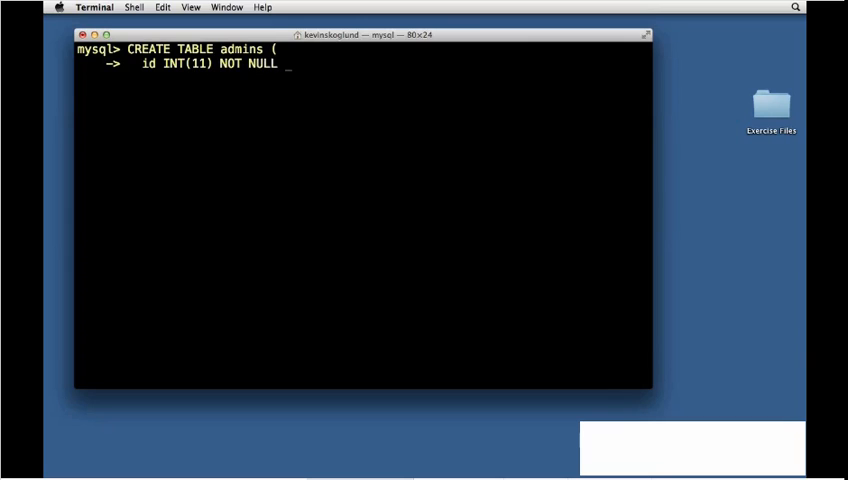
{"action": "type", "text": "AUTO"}
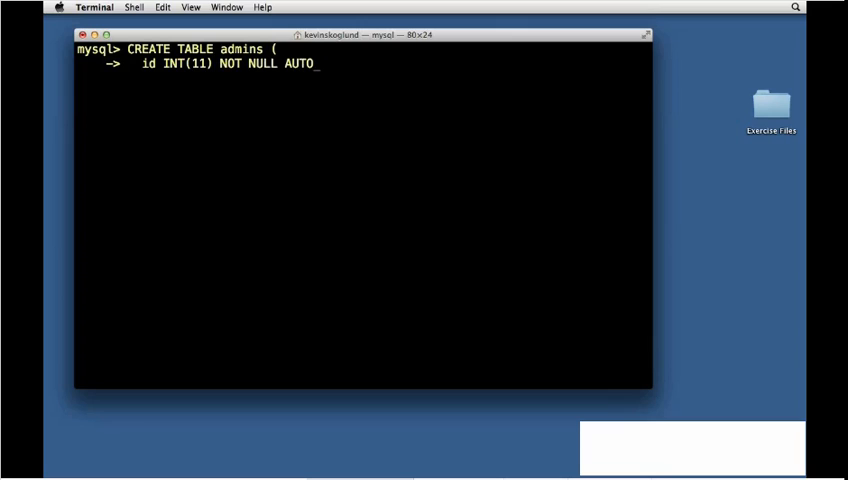
{"action": "type", "text": "_INCREMENT"}
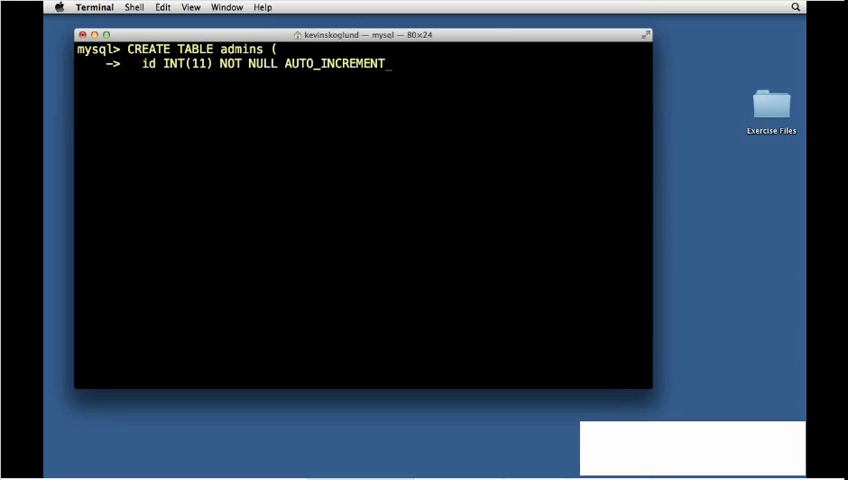
{"action": "type", "text": ","}
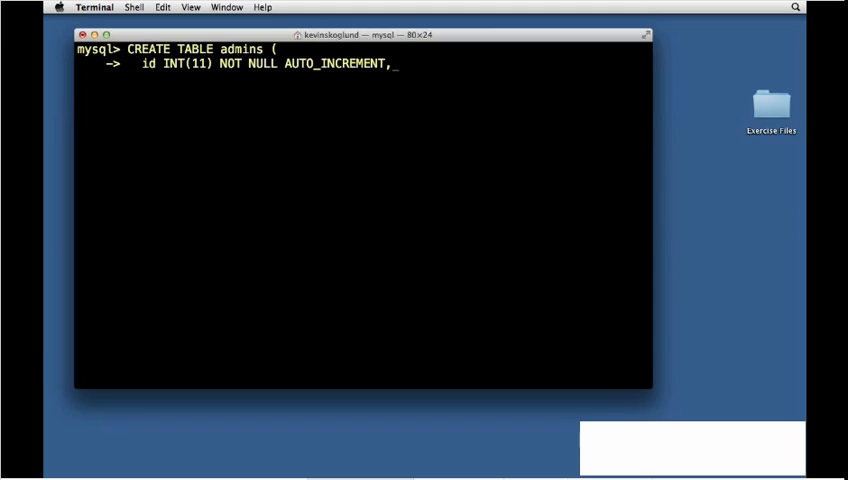
Step: Add a username VARCHAR(50) NOT NULL column to the admins definition
{"action": "type", "text": "username VARC"}
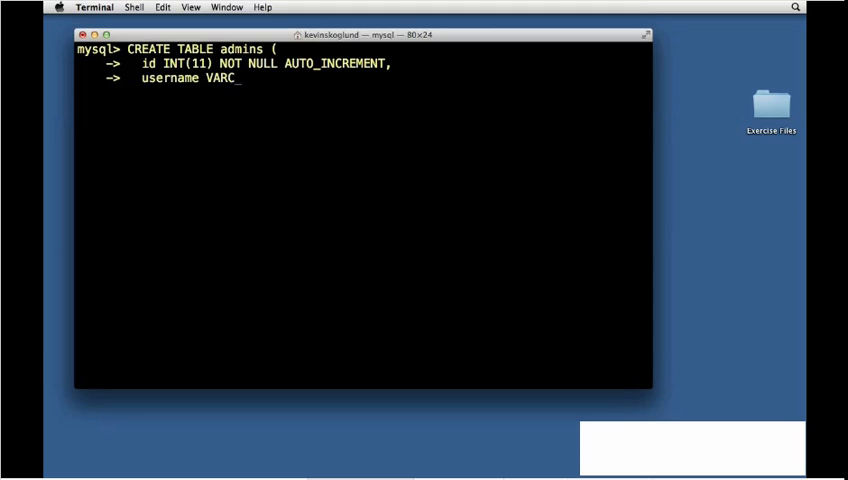
{"action": "type", "text": "HAR"}
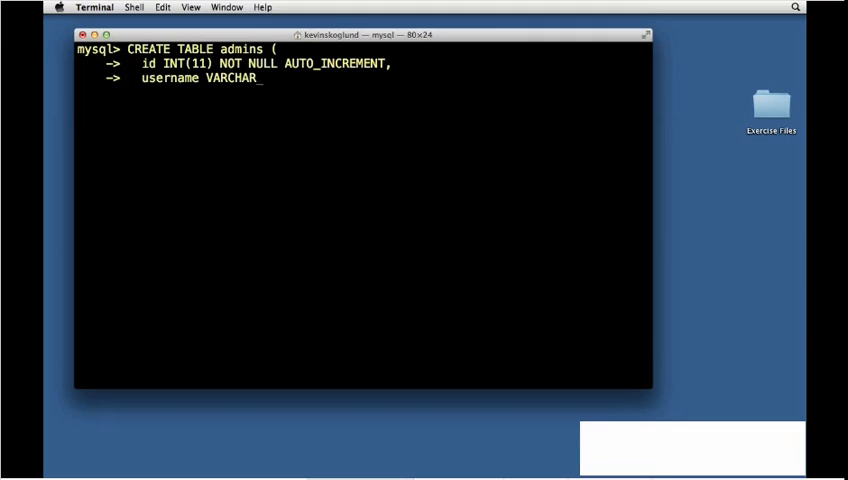
{"action": "type", "text": "(50"}
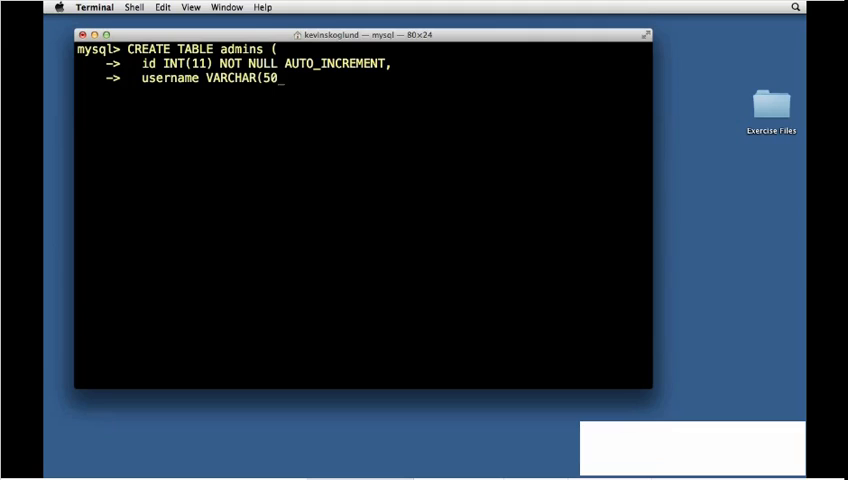
{"action": "type", "text": ") NOT NULL,"}
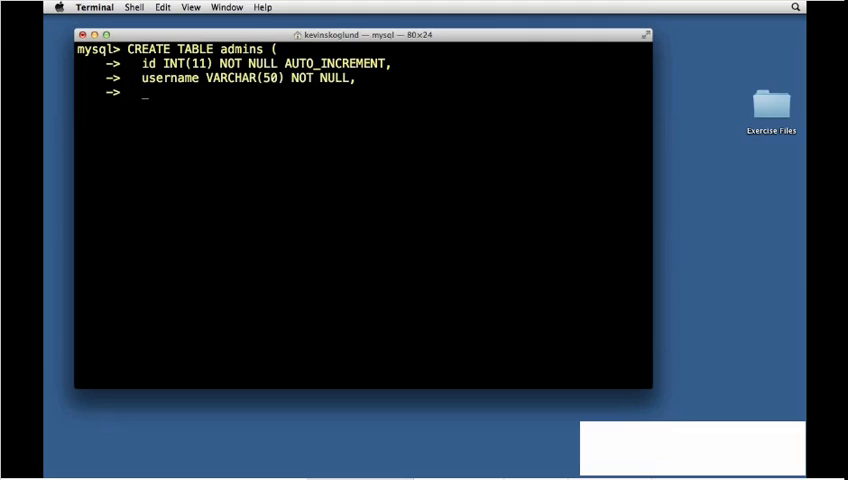
Step: Add a hashed_password VARCHAR(60) NOT NULL column to the admins table
{"action": "type", "text": "hashed_p"}
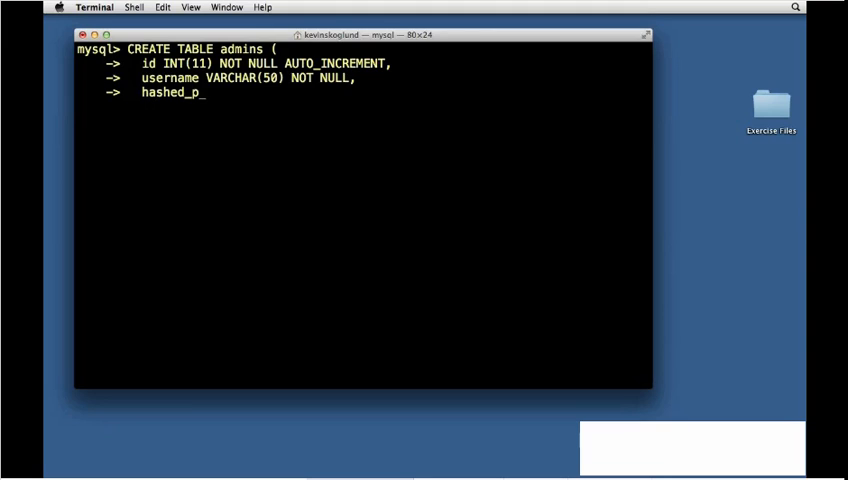
{"action": "type", "text": "assword"}
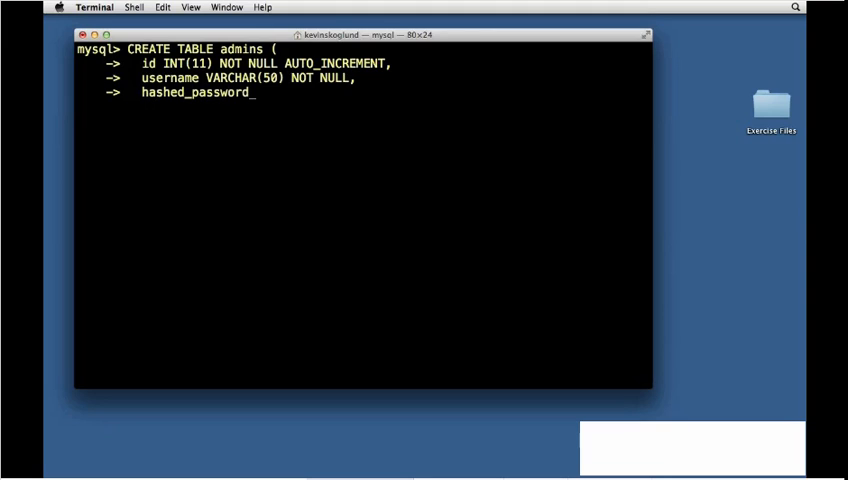
{"action": "type", "text": "VAR"}
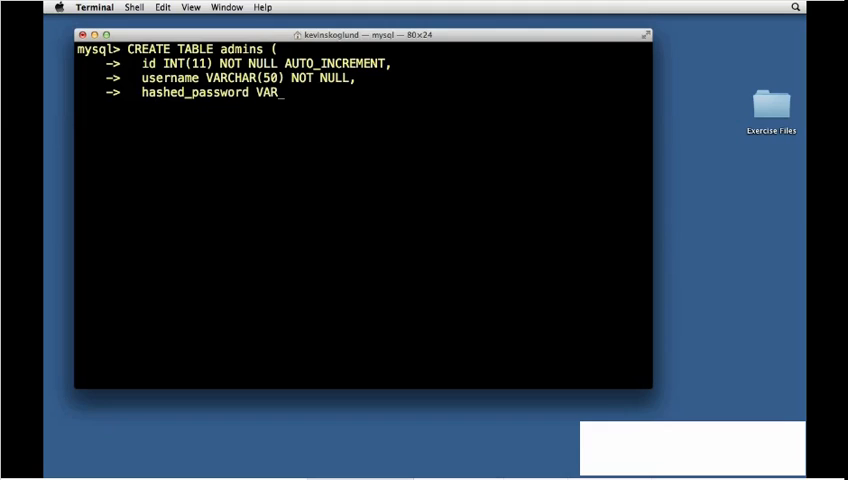
{"action": "type", "text": "CHAR(60"}
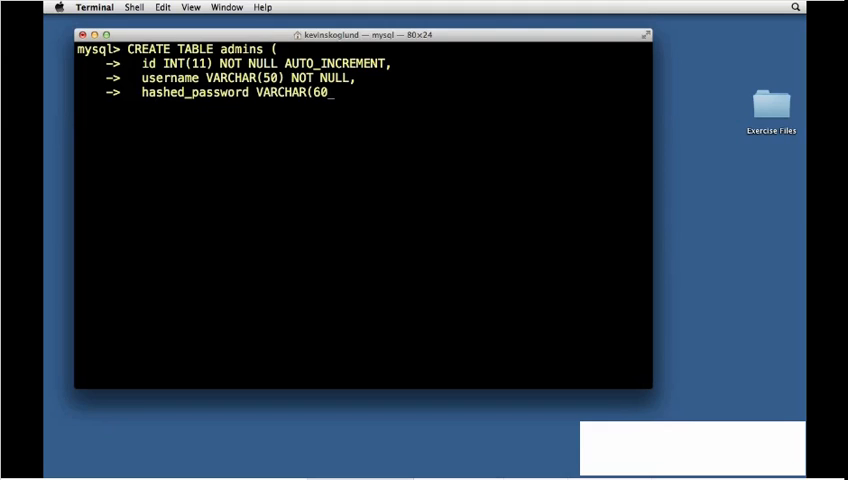
{"action": "type", "text": ")"}
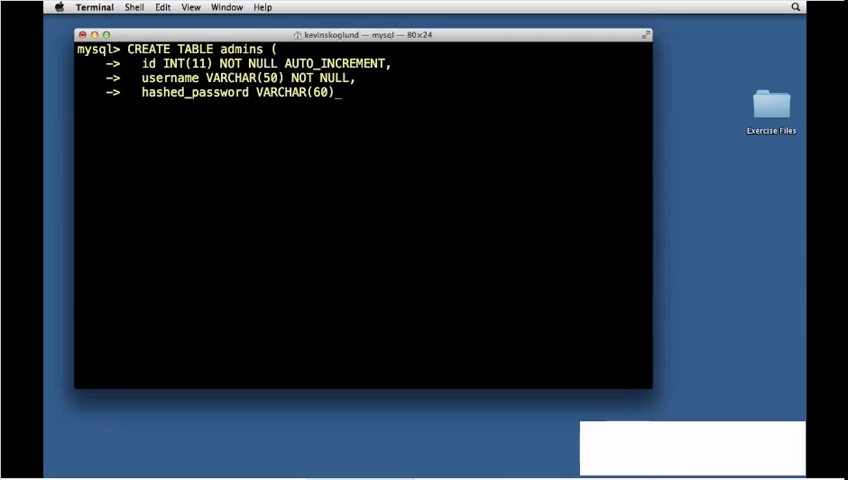
{"action": "type", "text": "NOT NULL,"}
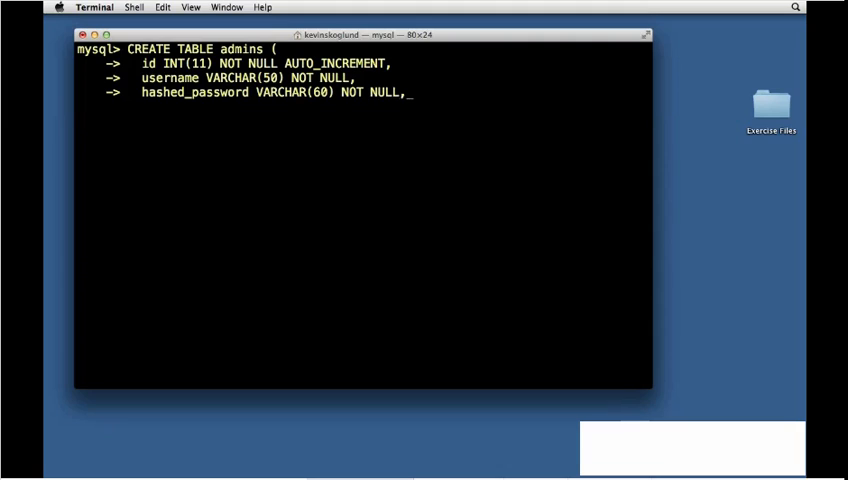
Step: Set PRIMARY KEY (id), close the statement to create admins, and begin SHOW TABLES
{"action": "type", "text": "PRIM"}
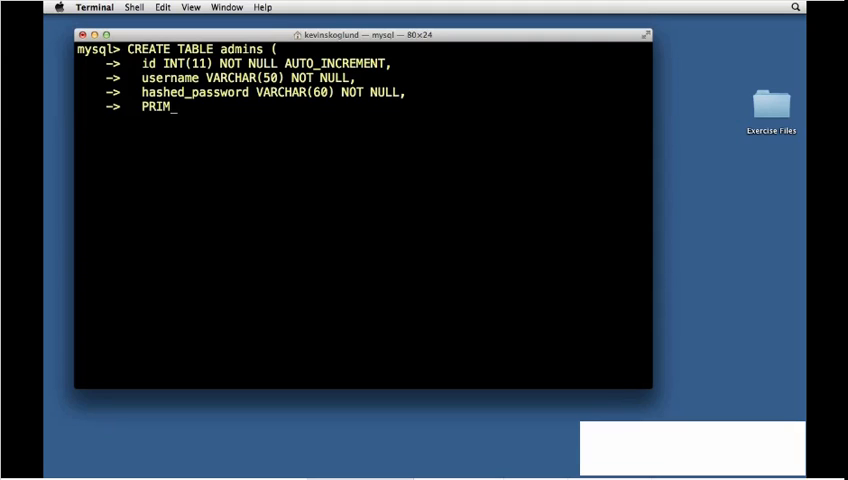
{"action": "type", "text": "ARY KEY("}
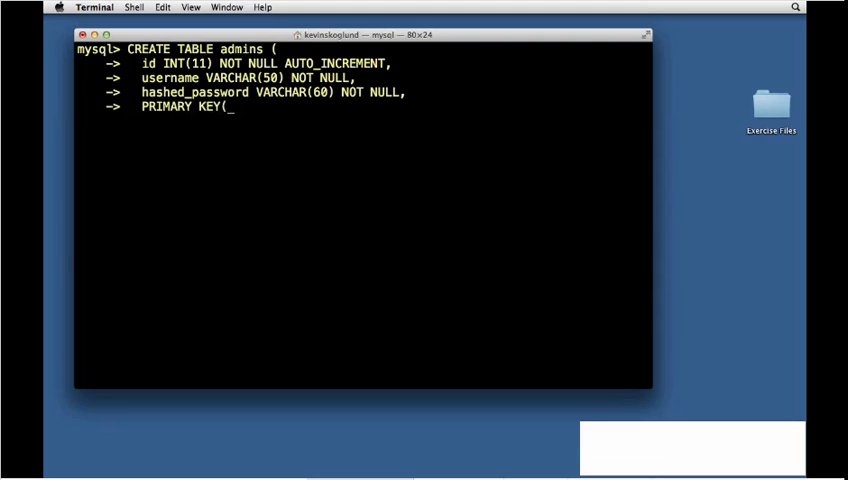
{"action": "type", "text": "id)"}
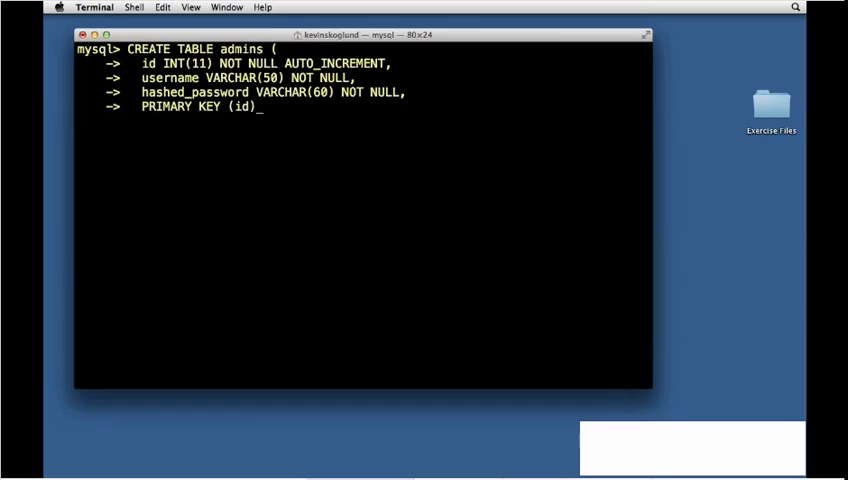
{"action": "key", "text": "Return"}
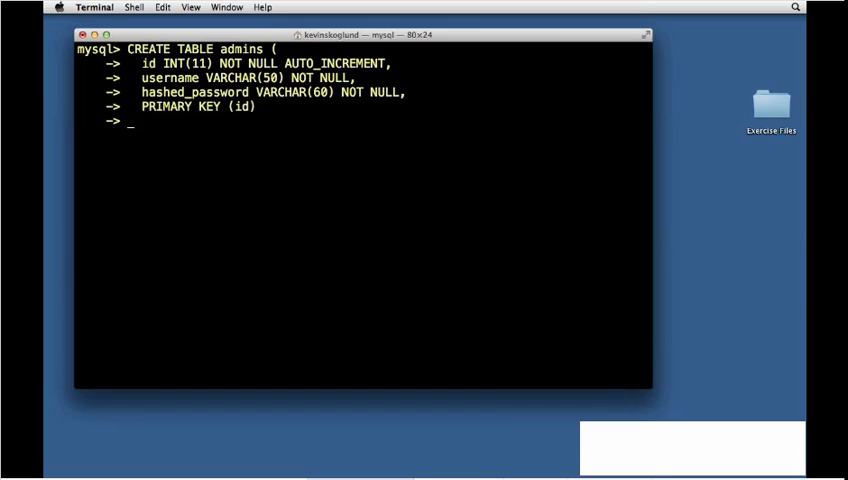
{"action": "type", "text": ");"}
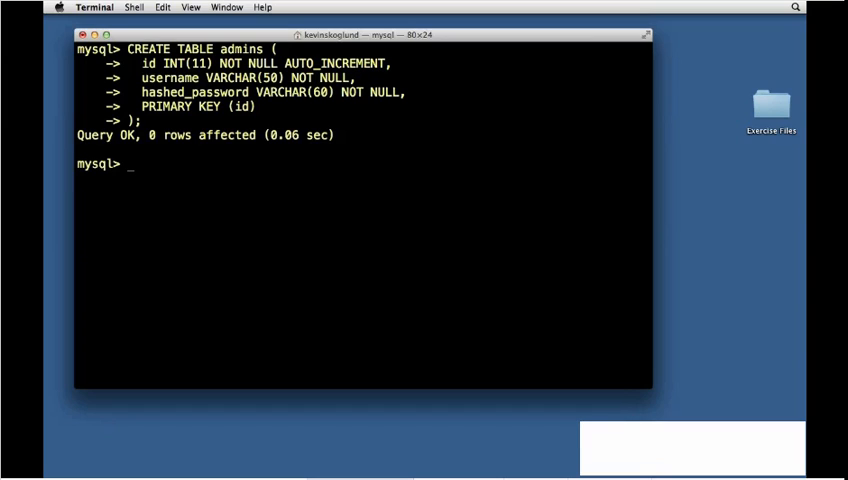
{"action": "type", "text": "SHOW TABLE"}
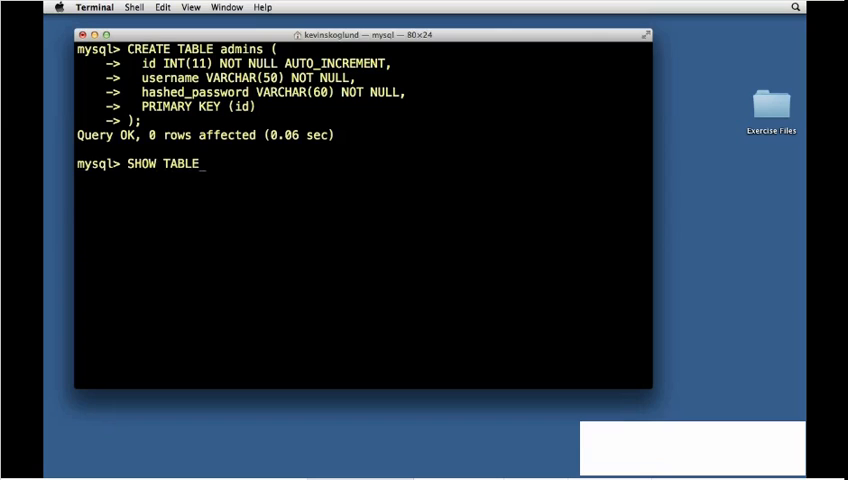